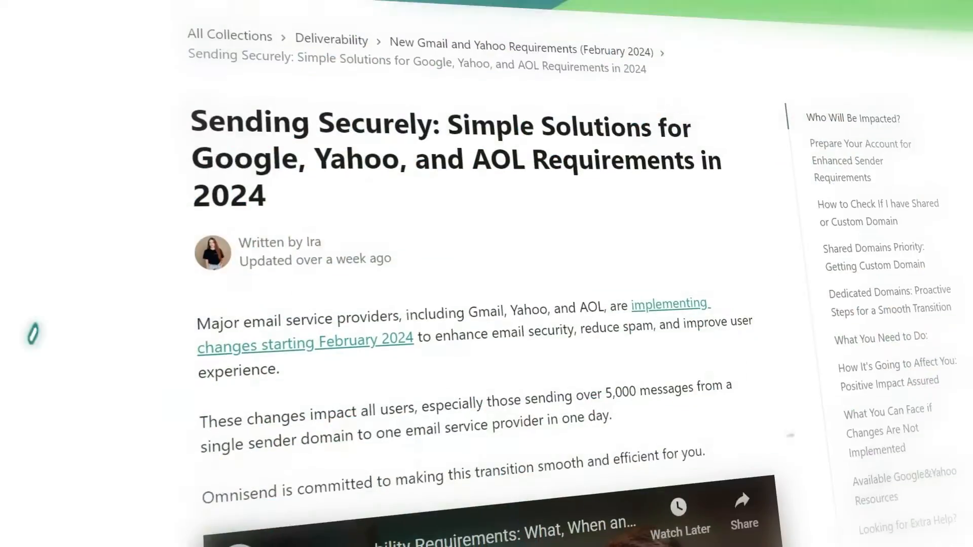
- Add omnisend.dns-dynamic.net as a new sender domain in Omnisend's store settings
{"action": "scroll", "scroll_direction": "down", "scroll_amount": 3}
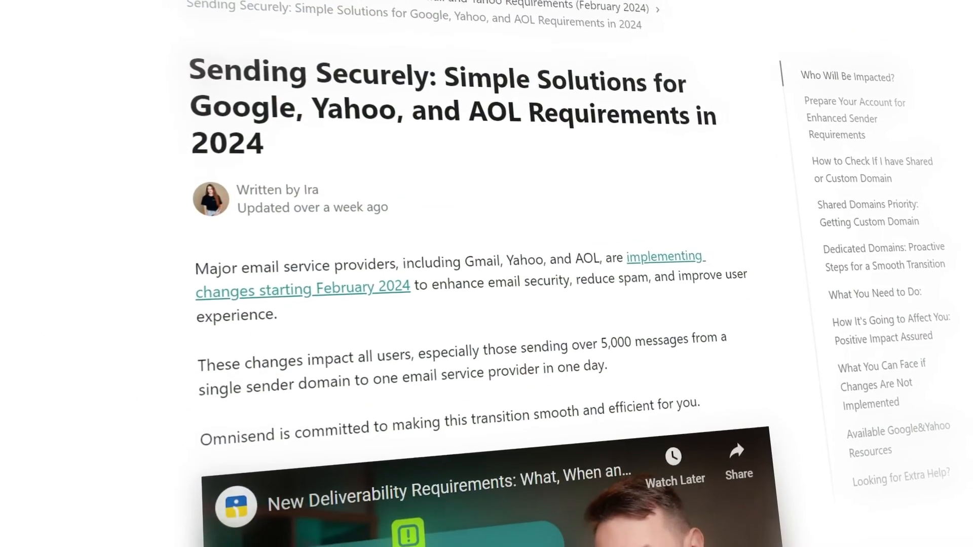
{"action": "scroll", "scroll_direction": "down", "scroll_amount": 3}
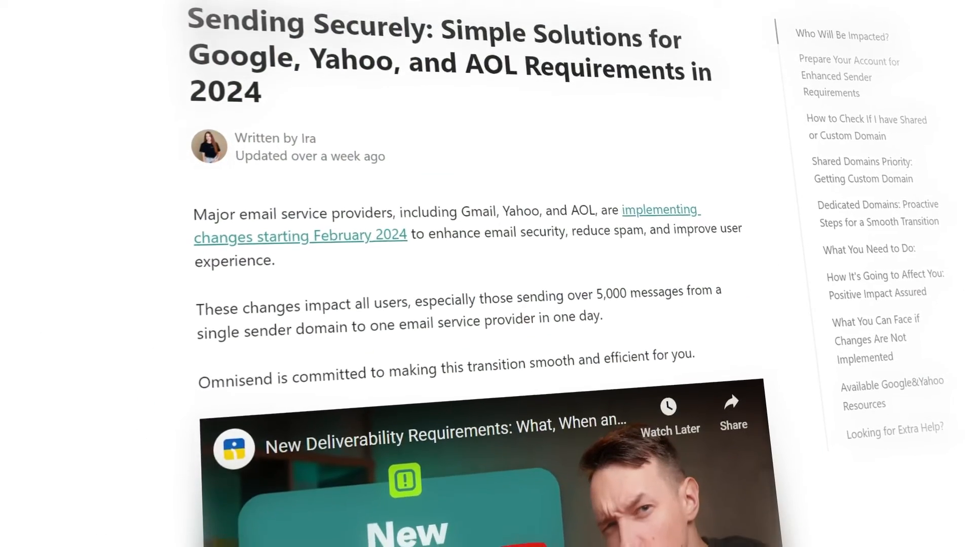
{"action": "scroll", "scroll_direction": "down", "scroll_amount": 3}
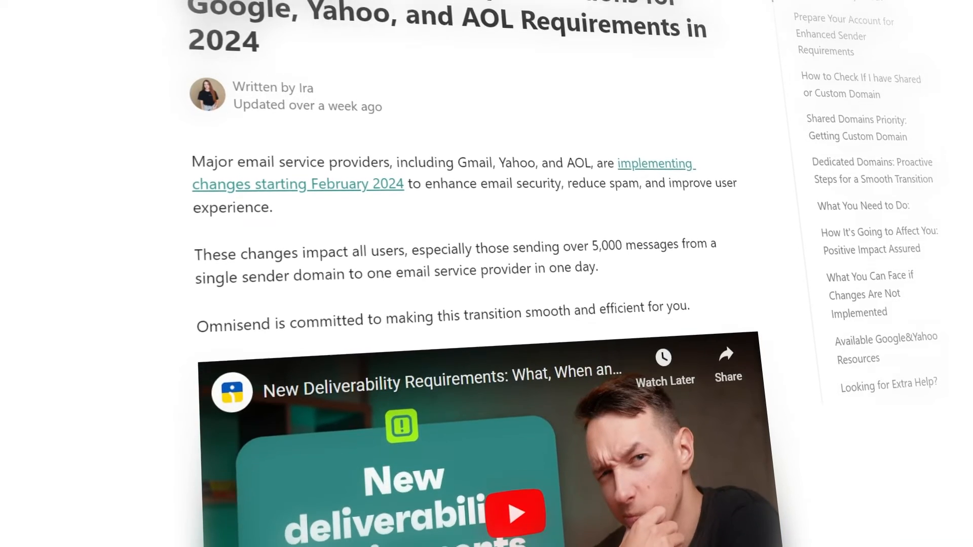
{"action": "scroll", "scroll_direction": "down", "scroll_amount": 3}
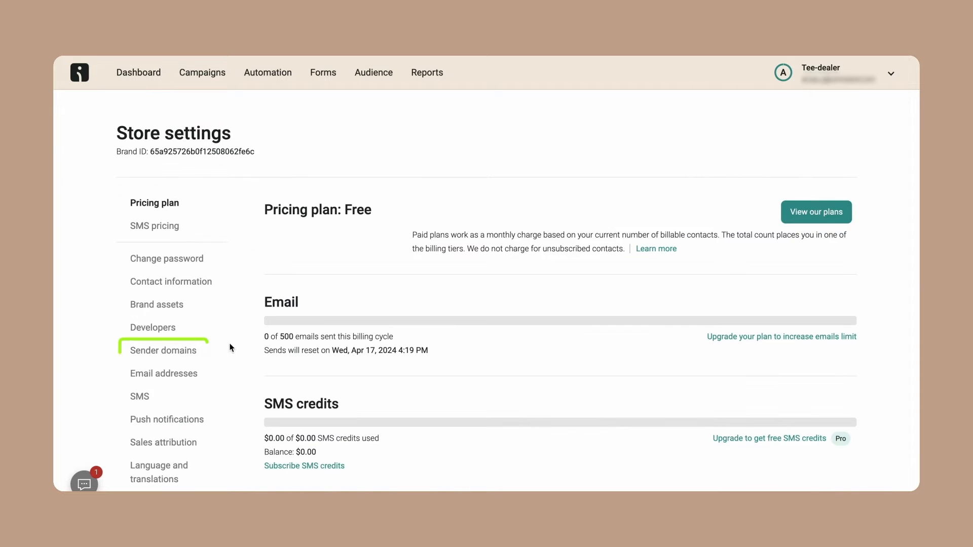
{"action": "left_click", "coordinate": [163, 350]}
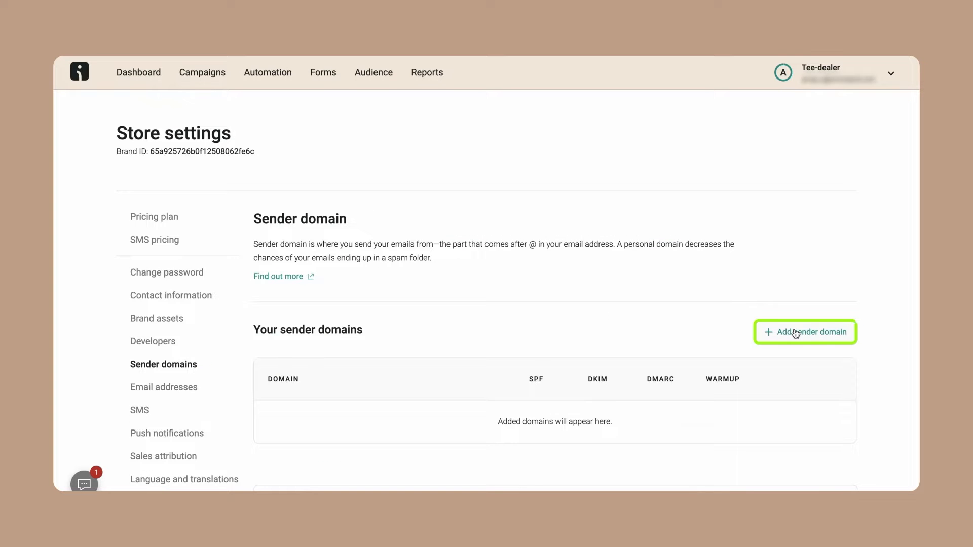
{"action": "left_click", "coordinate": [804, 332]}
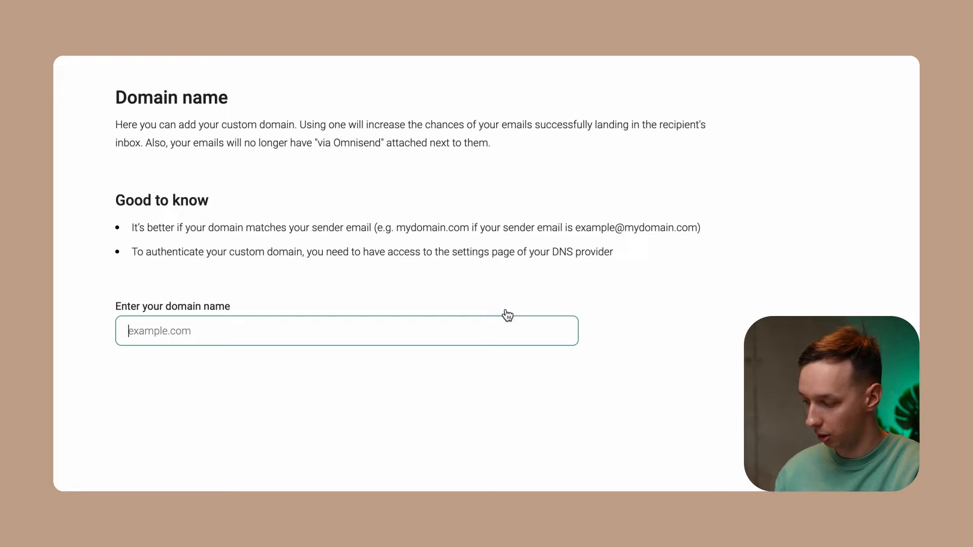
{"action": "type", "text": "omnisend."}
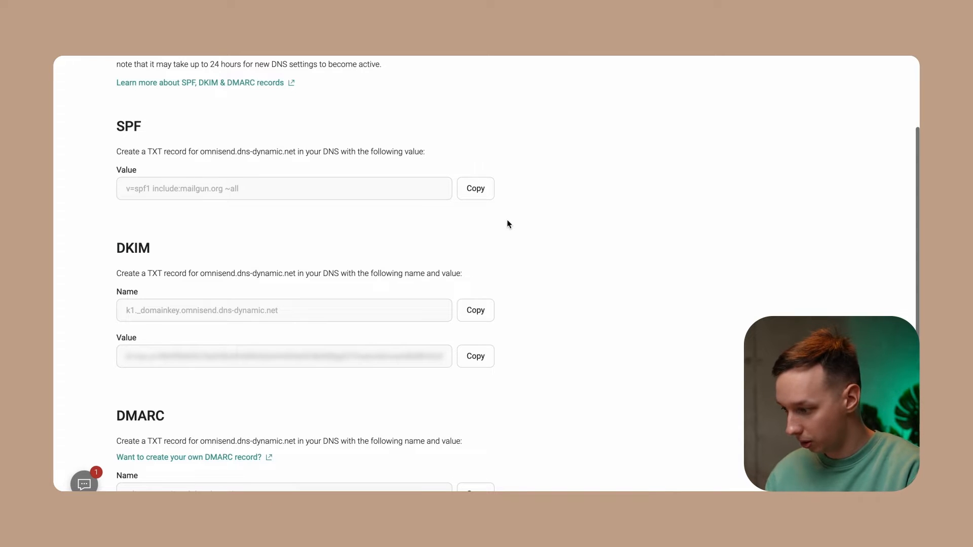
- Save a TXT record with empty host and value 'v=spf1 include:mailgun.org ~all' in the zone
{"action": "left_click", "coordinate": [475, 189]}
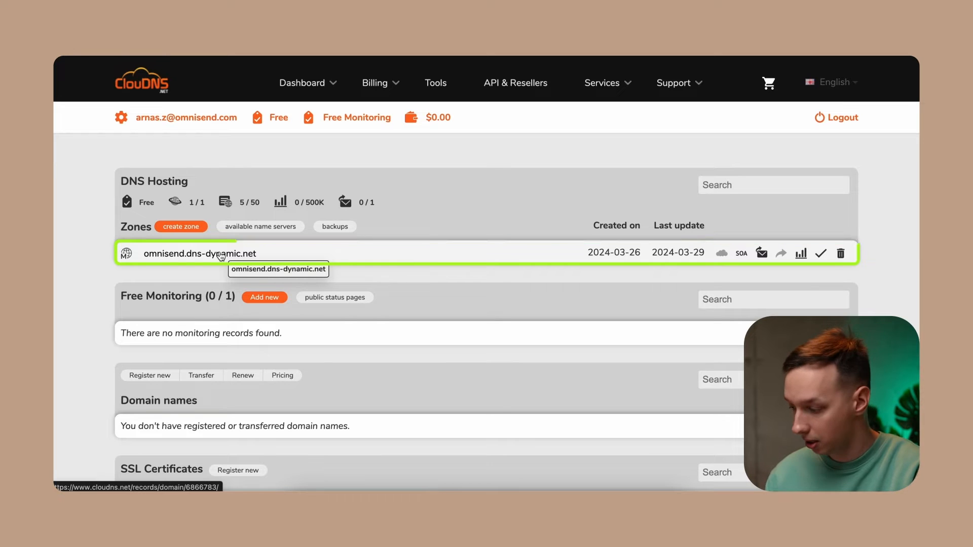
{"action": "left_click", "coordinate": [199, 253]}
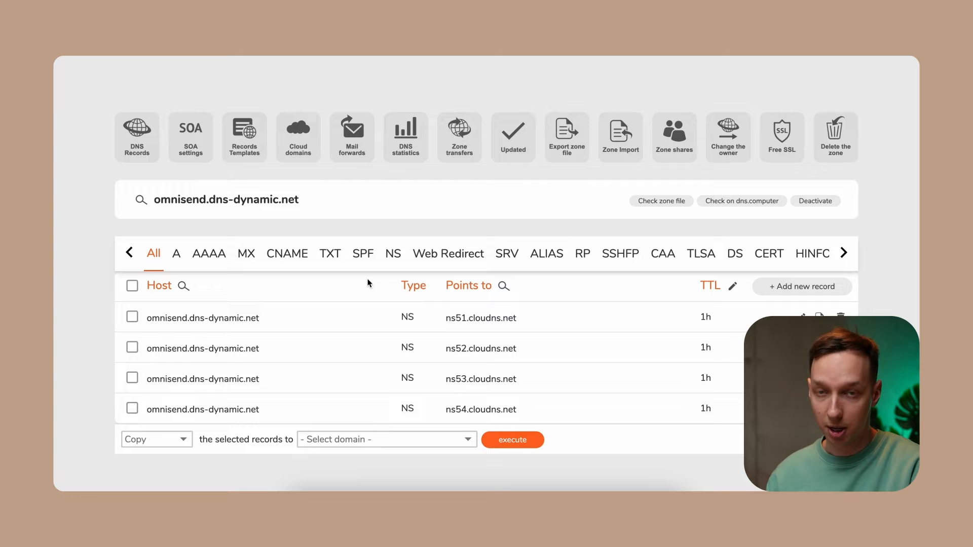
{"action": "mouse_move", "coordinate": [801, 286]}
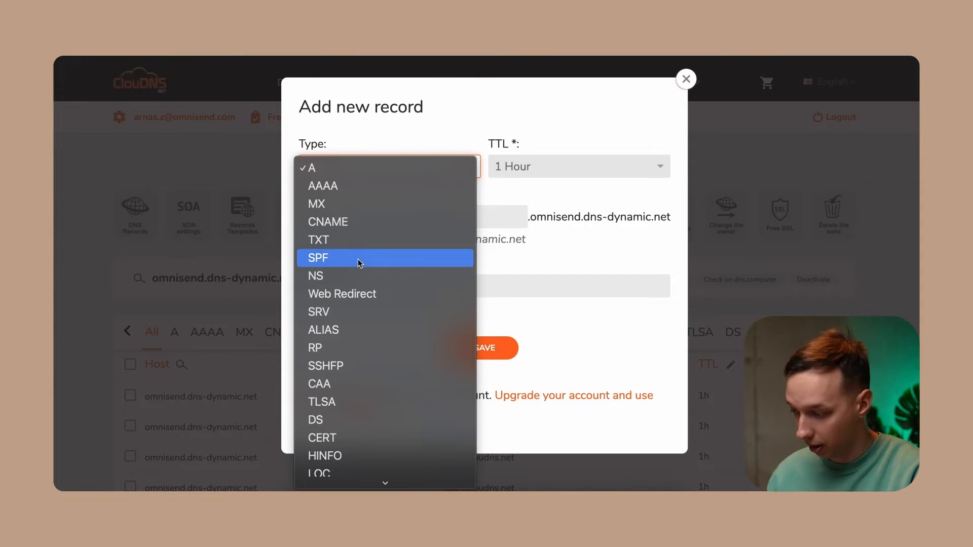
{"action": "left_click", "coordinate": [318, 240]}
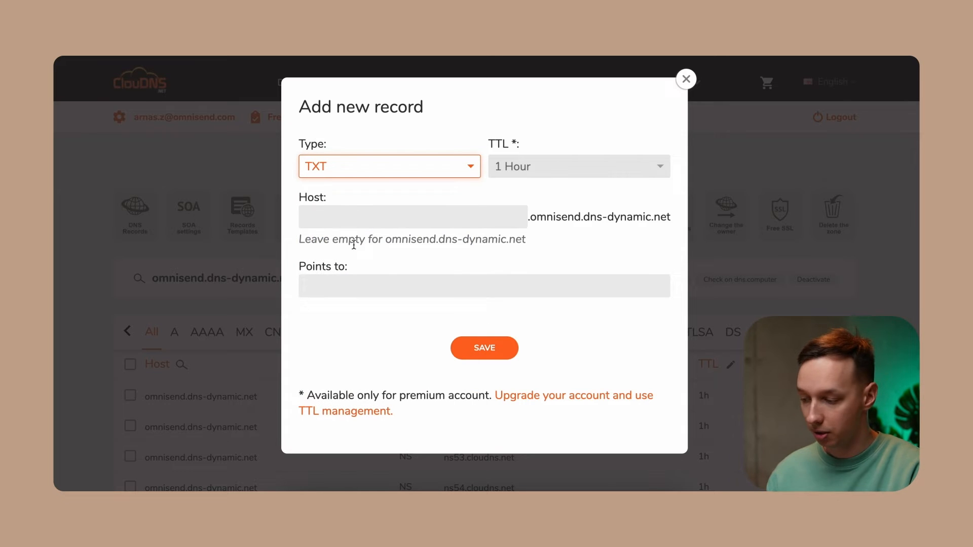
{"action": "left_click", "coordinate": [413, 217]}
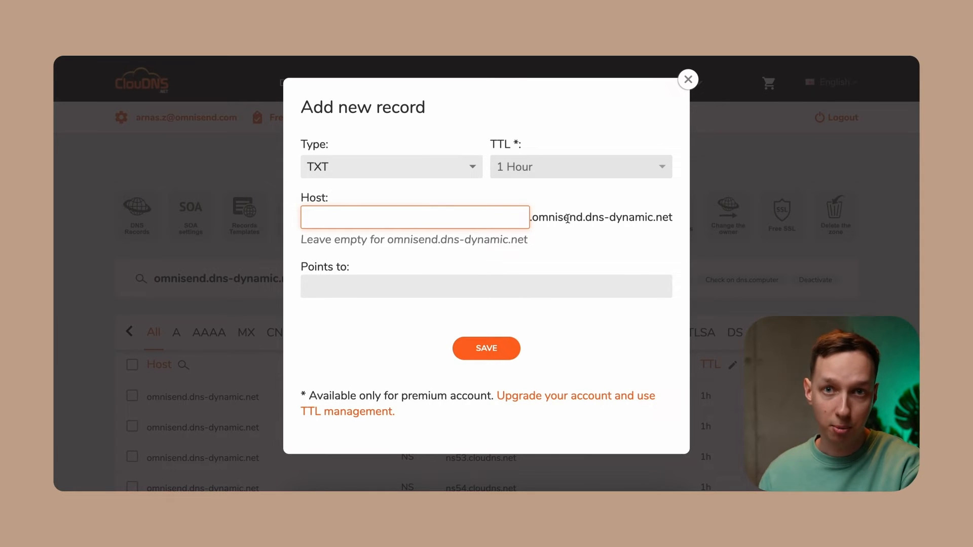
{"action": "left_click", "coordinate": [414, 217]}
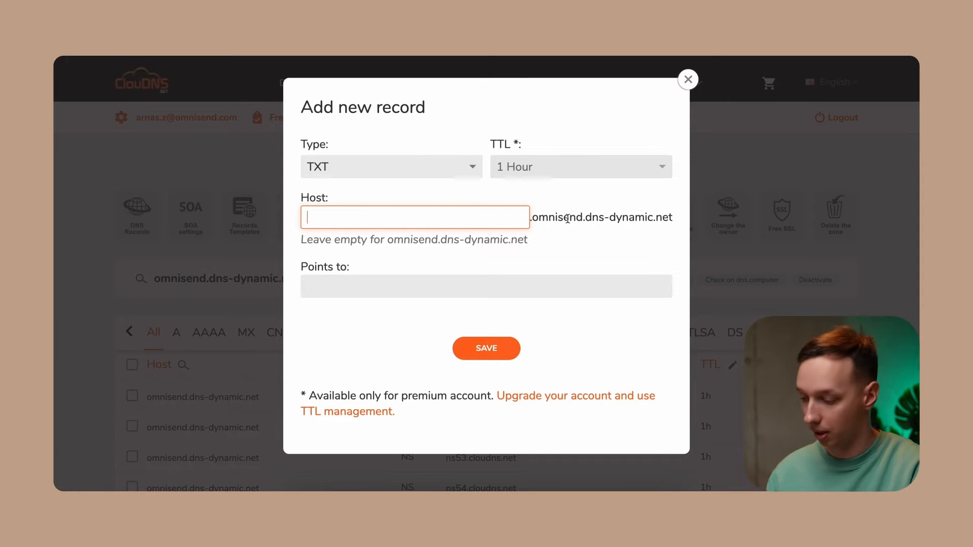
{"action": "mouse_move", "coordinate": [395, 245]}
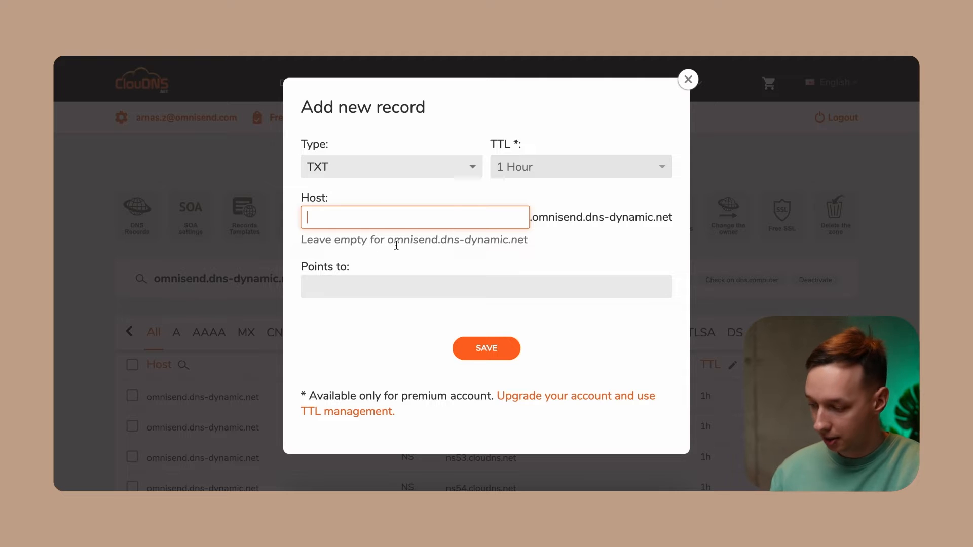
{"action": "type", "text": "v=spf1 include:mailgun.org ~all"}
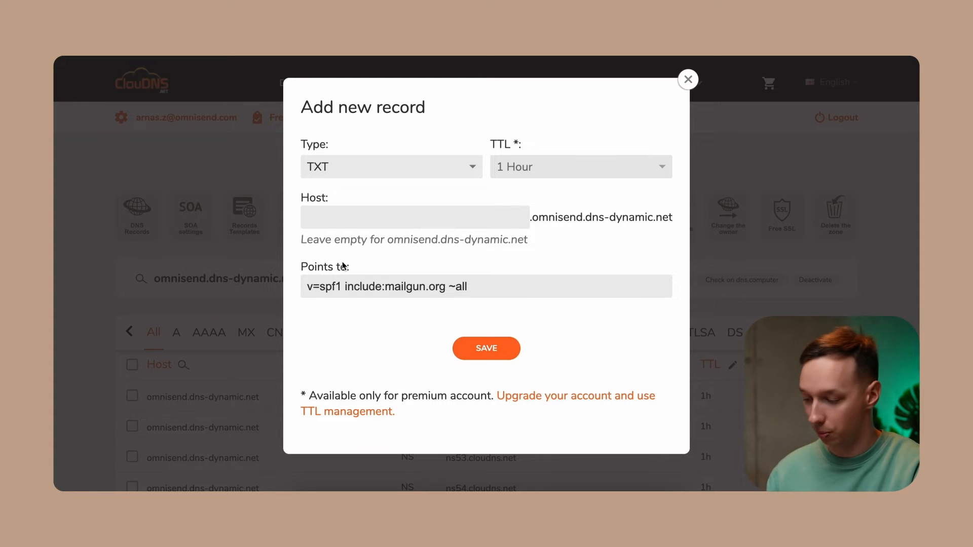
{"action": "left_click", "coordinate": [486, 348]}
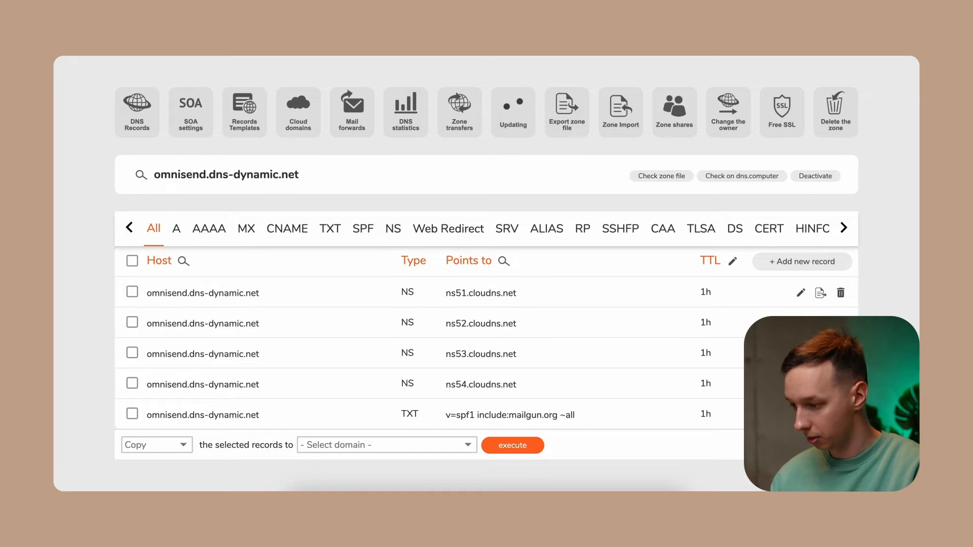
- Save a TXT record for host k1._domainkey with the DKIM value 'v=DKIM1; k=rsa; p=...'
{"action": "left_click", "coordinate": [475, 289]}
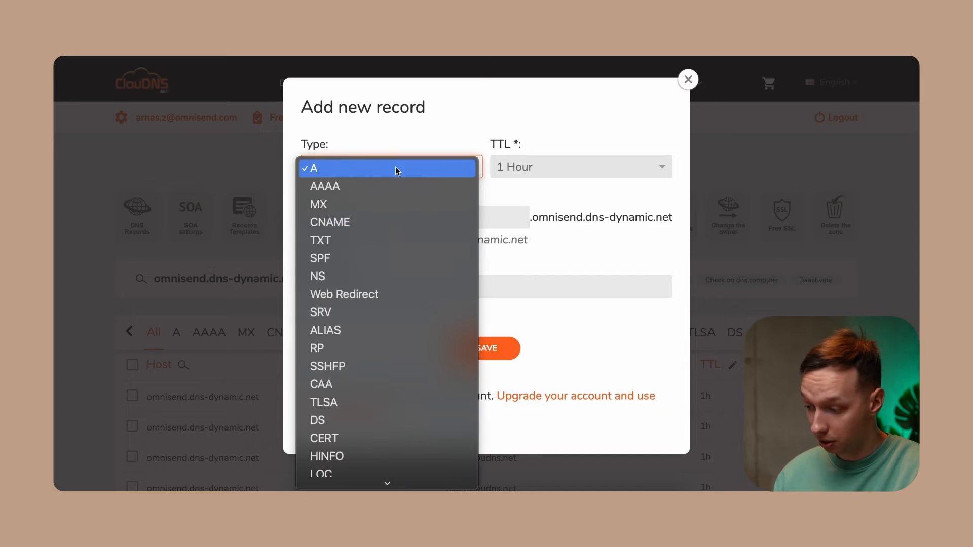
{"action": "left_click", "coordinate": [321, 240]}
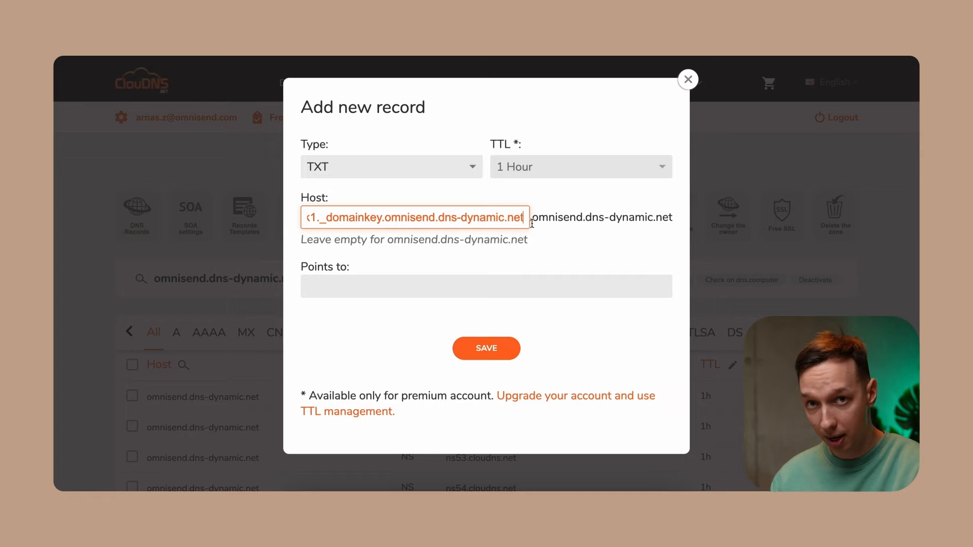
{"action": "left_click", "coordinate": [602, 218]}
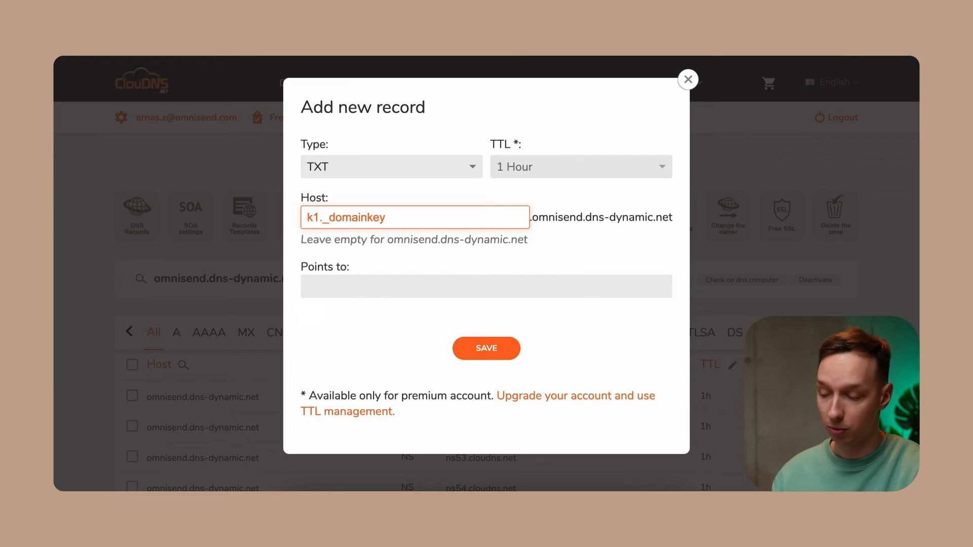
{"action": "type", "text": "v=DKIM1; k=rsa; p=..."}
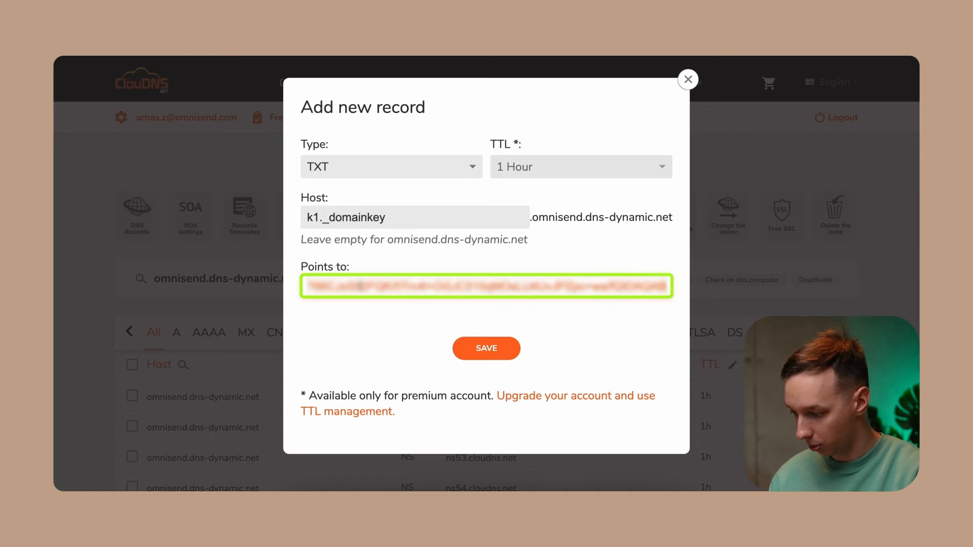
{"action": "left_click", "coordinate": [486, 348]}
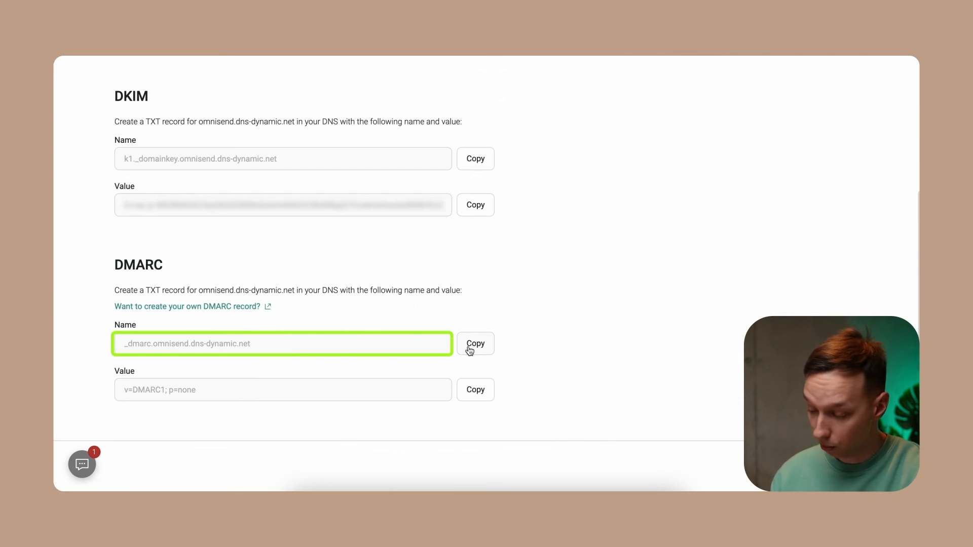
- Save a TXT record with host _dmarc, domain suffix removed, and value 'v=DMARC1; p=none'
{"action": "left_click", "coordinate": [476, 344]}
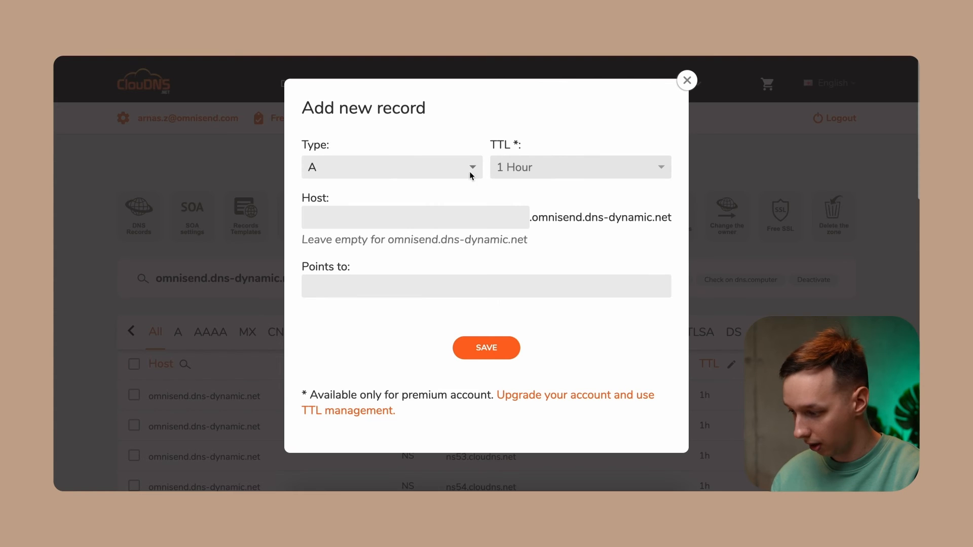
{"action": "type", "text": "_dmarc.omnisend.dns-dynamic.net"}
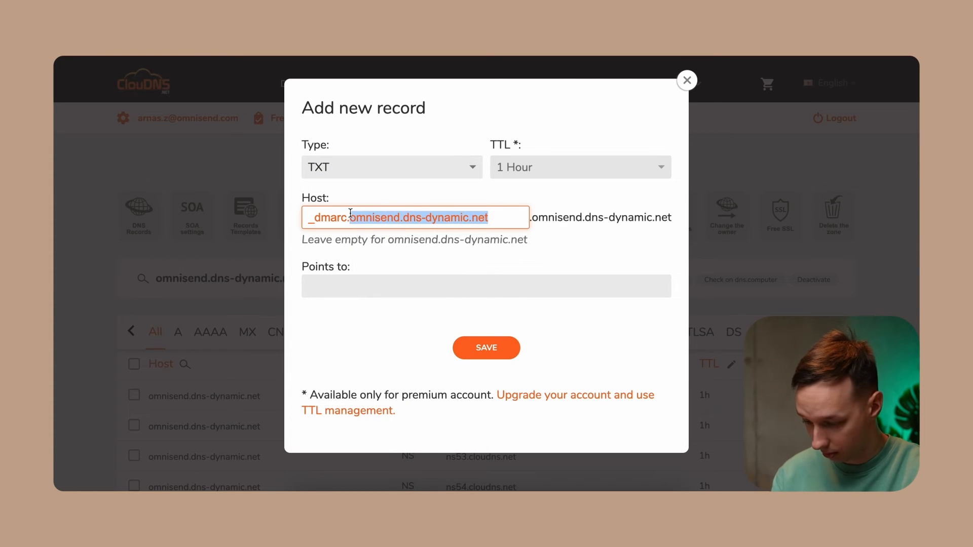
{"action": "key", "text": "Delete"}
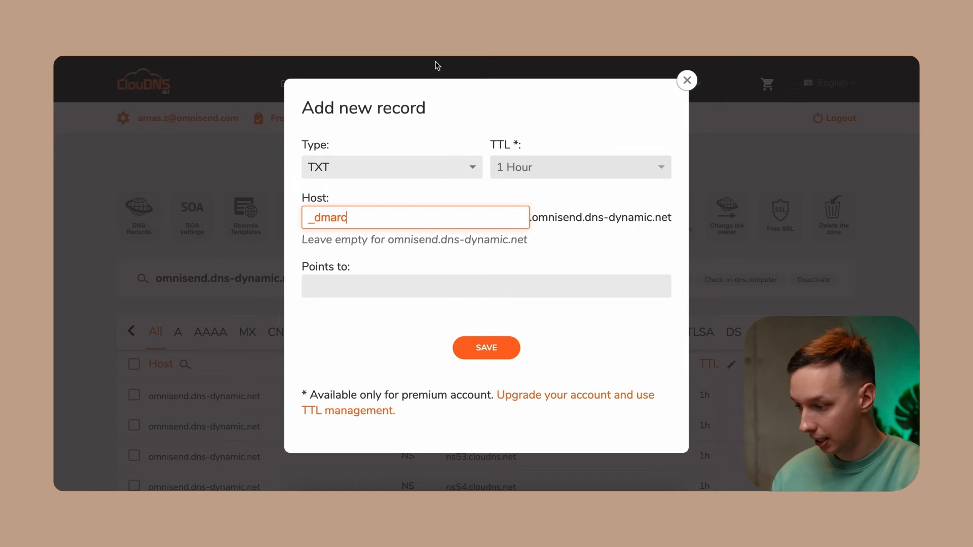
{"action": "left_click", "coordinate": [474, 389]}
{"action": "type", "text": "v=DMARC1; p=none"}
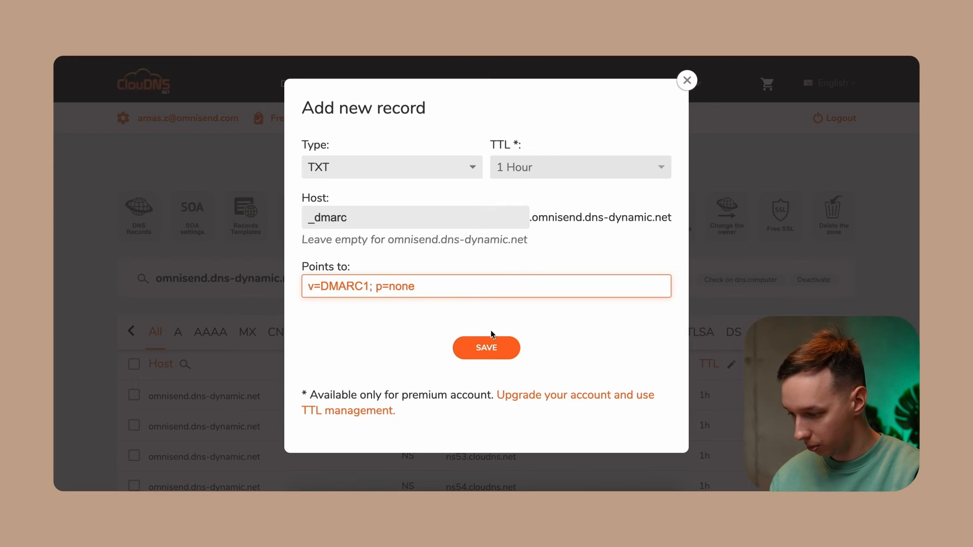
{"action": "left_click", "coordinate": [486, 347]}
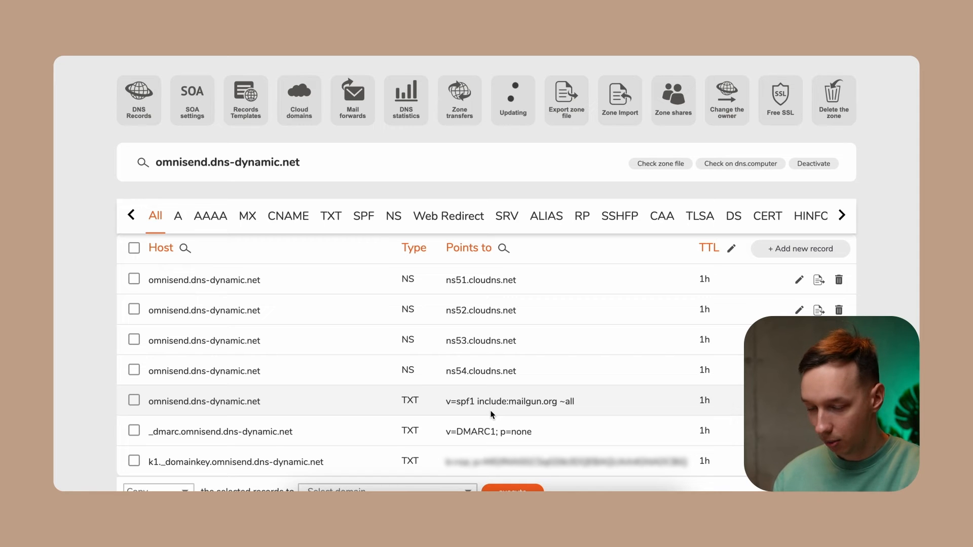
{"action": "left_click", "coordinate": [800, 249]}
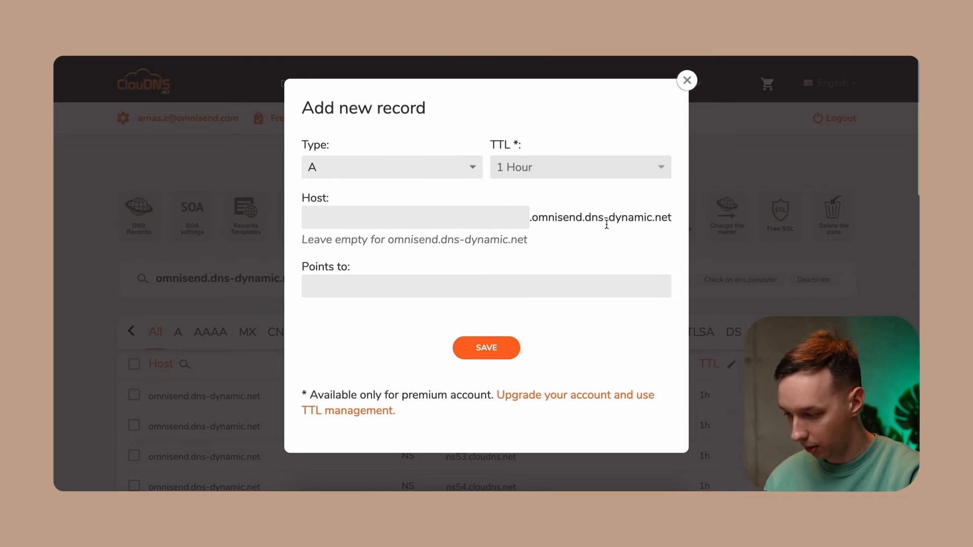
{"action": "left_click", "coordinate": [580, 166]}
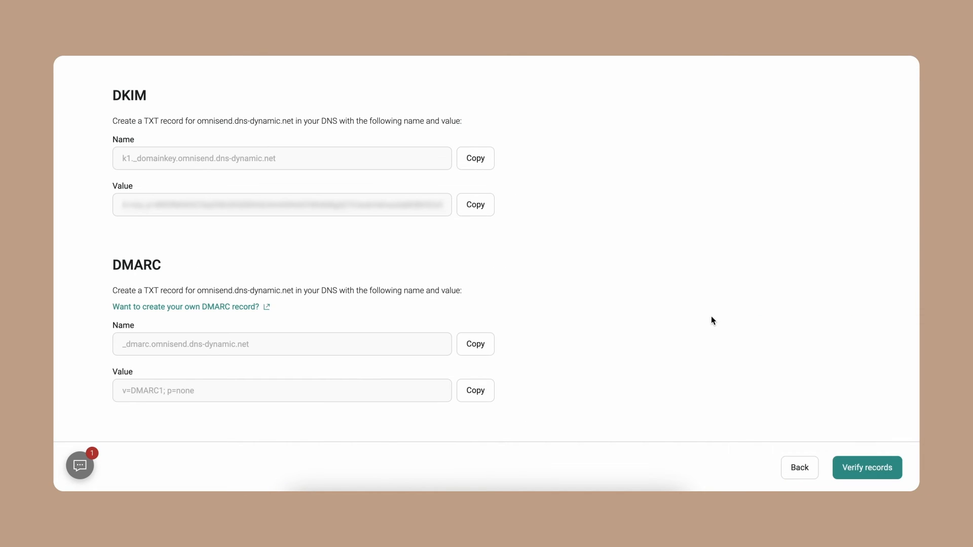
{"action": "mouse_move", "coordinate": [843, 456]}
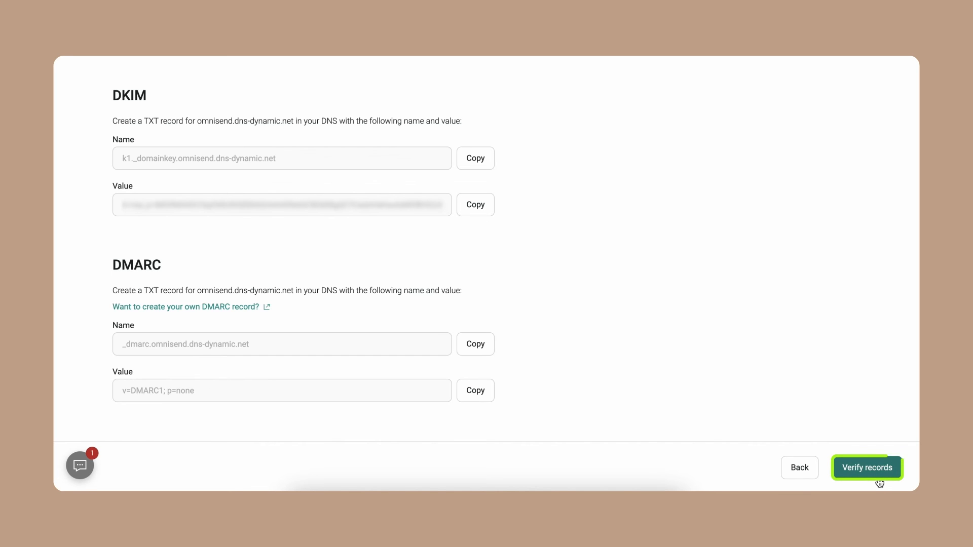
- Run Verify records to confirm SPF, DKIM and DMARC for omnisend.dns-dynamic.net
{"action": "left_click", "coordinate": [866, 467]}
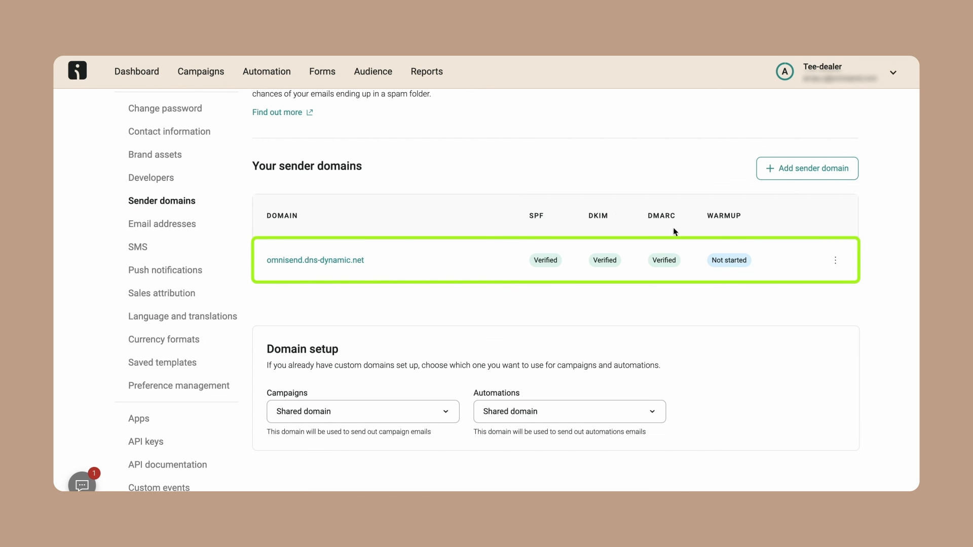
{"action": "mouse_move", "coordinate": [738, 214]}
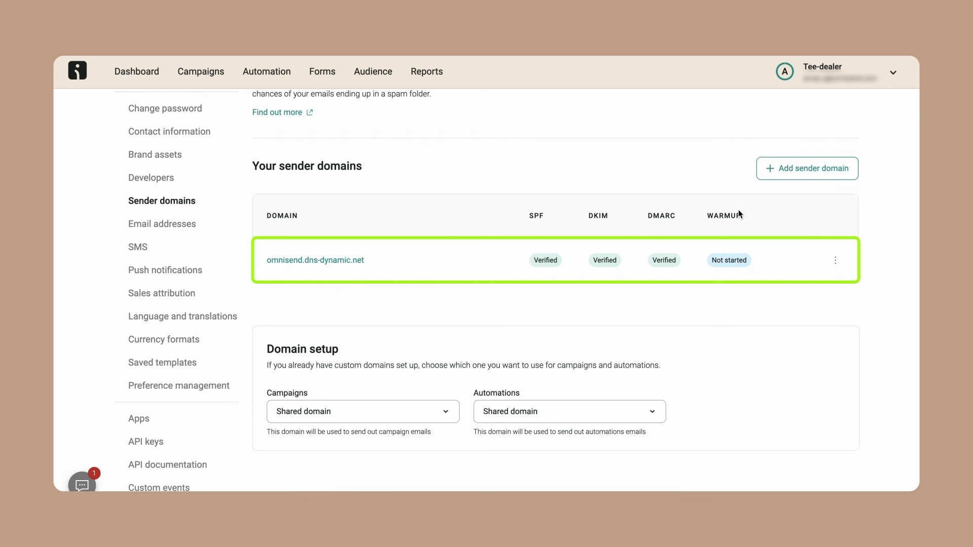